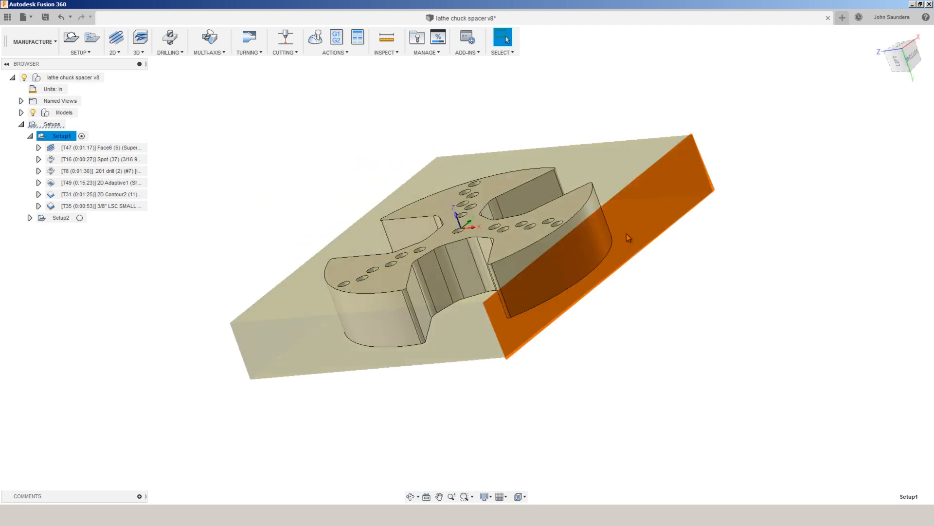
Step: Review Setup1's stock settings, then display the 2D Adaptive1 ShearHog roughing toolpath
click(627, 237)
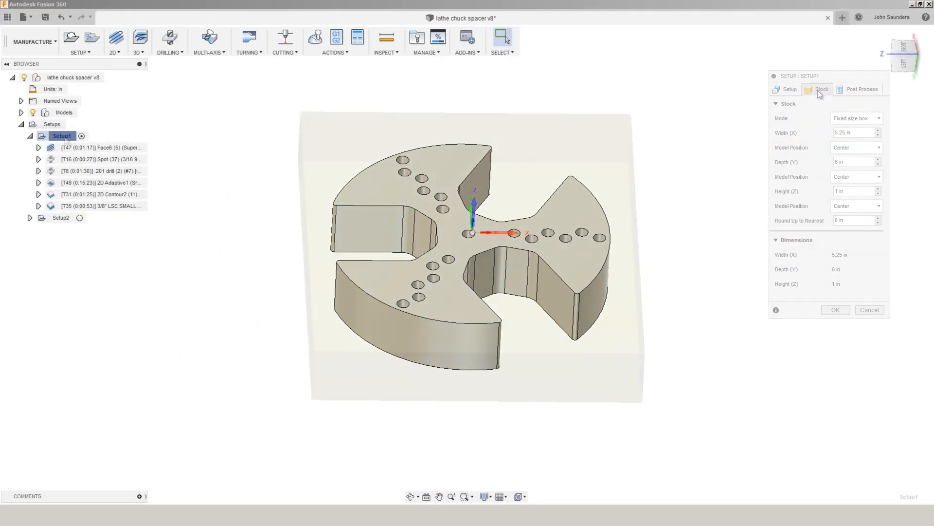
click(835, 309)
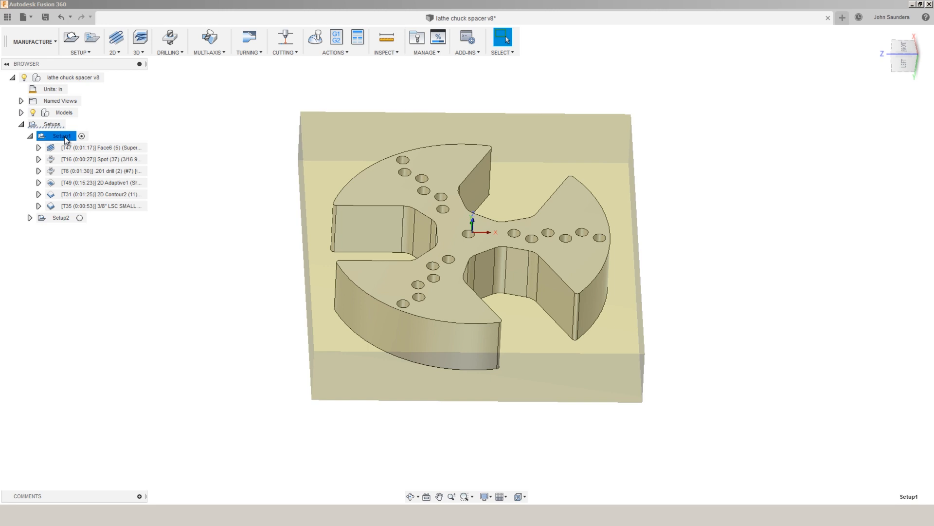
click(101, 182)
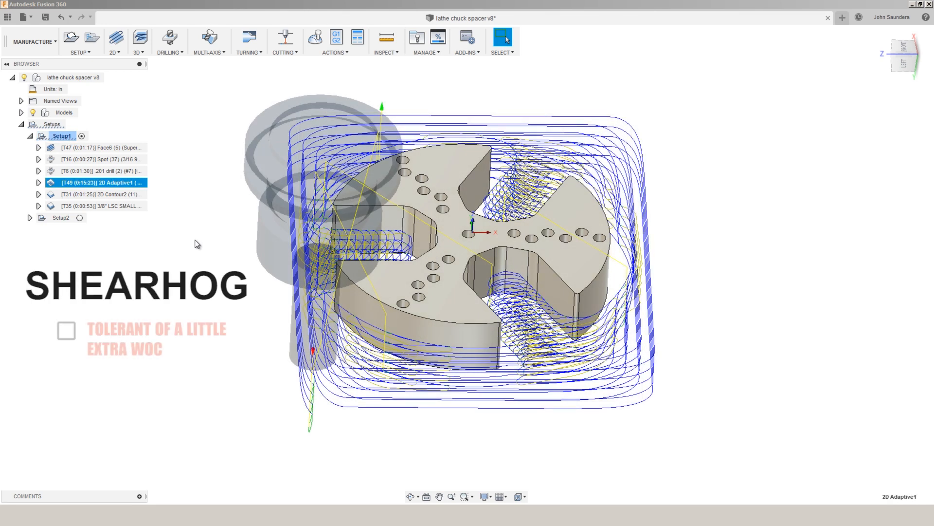
click(66, 330)
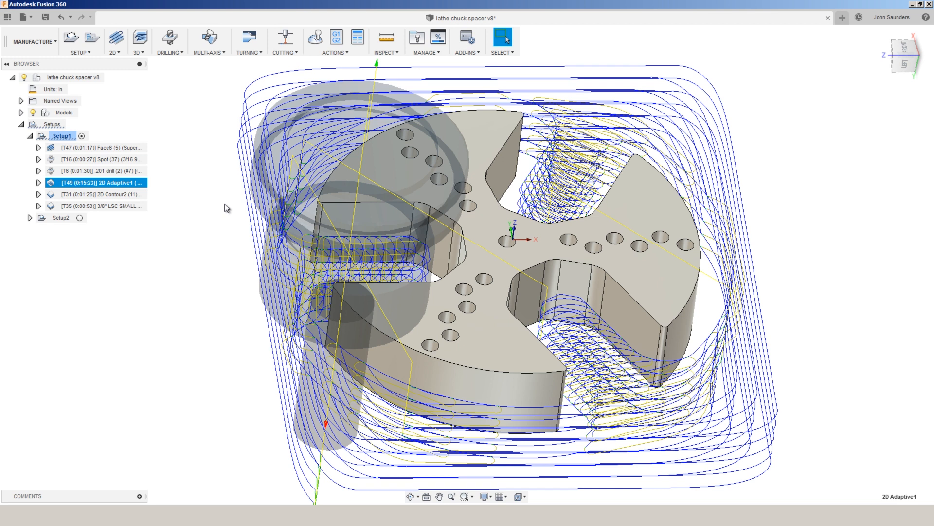
Step: Confirm Face6's linking extends before retract, then simulate the facing operation
right_click(101, 147)
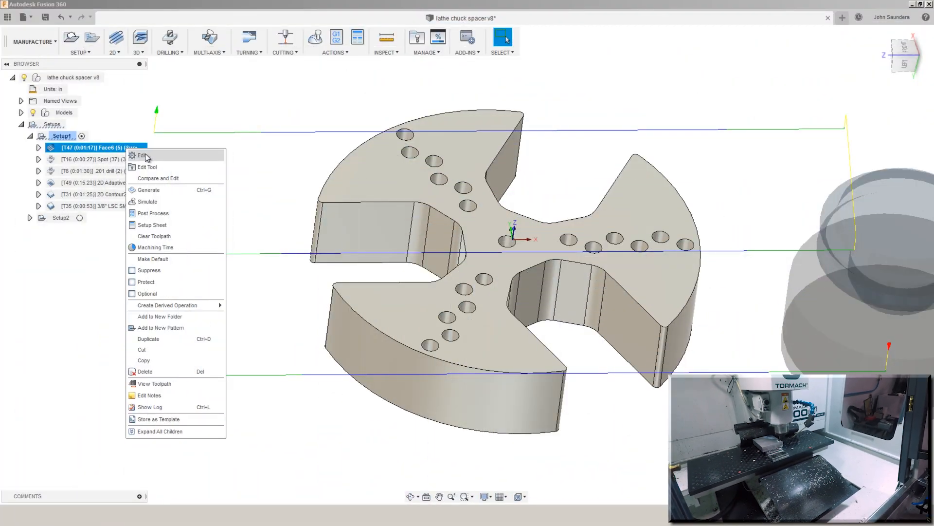
click(141, 156)
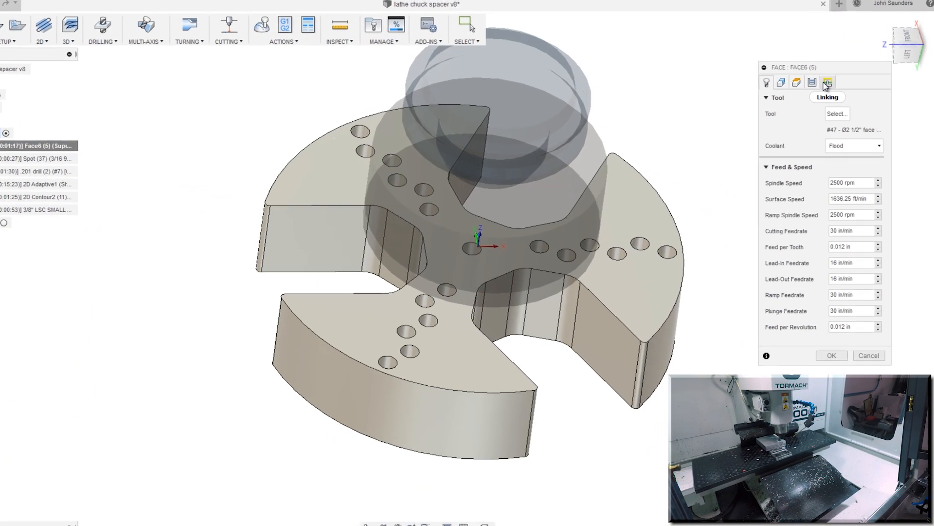
click(827, 82)
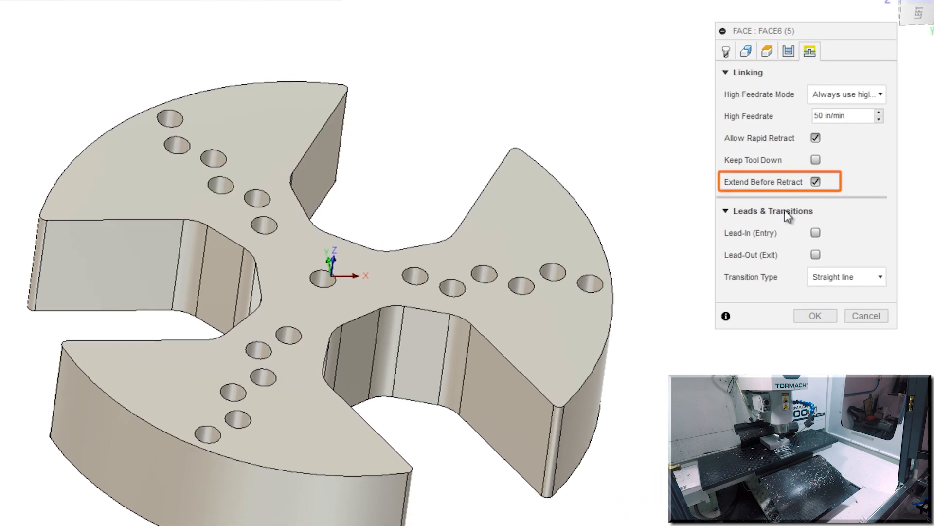
click(815, 315)
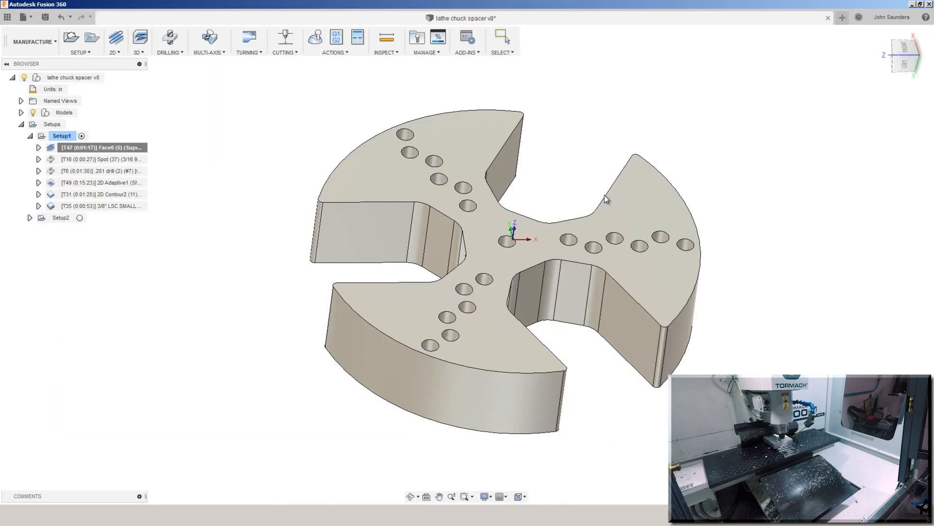
click(336, 37)
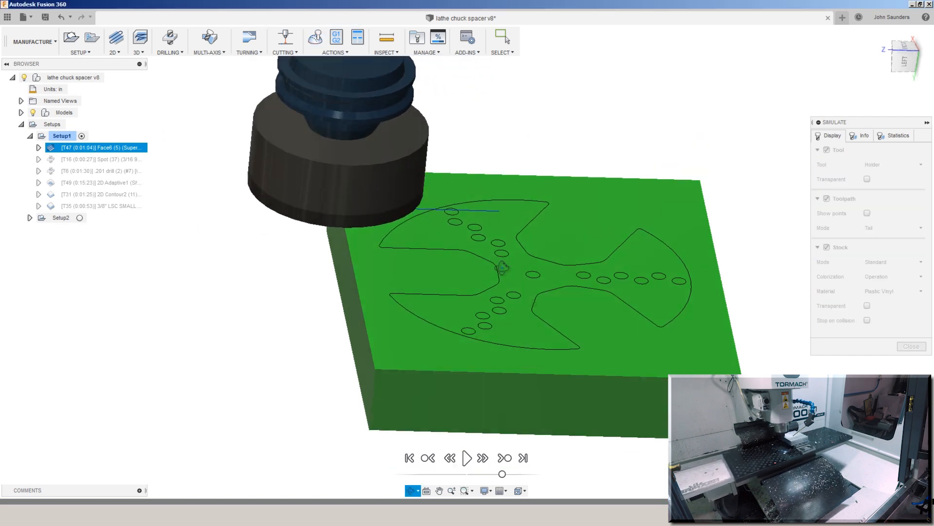
click(467, 457)
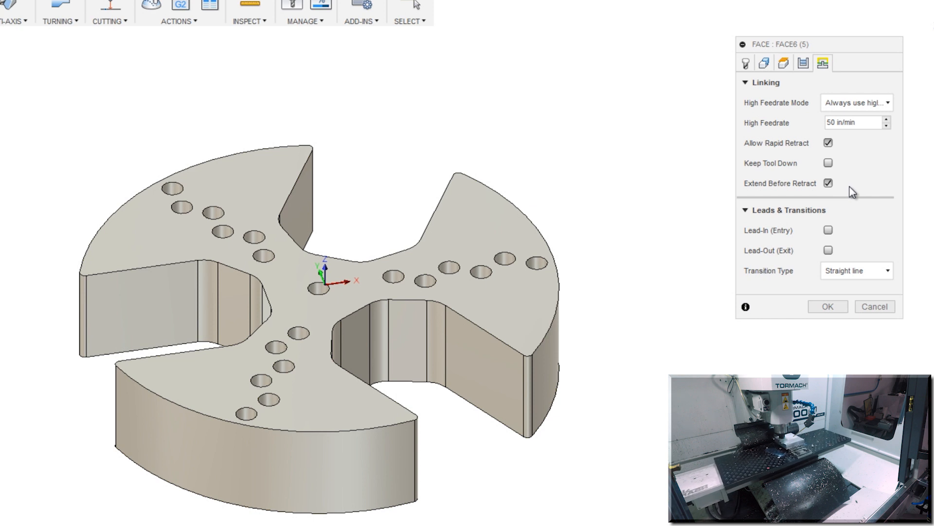
mouse_move(827, 183)
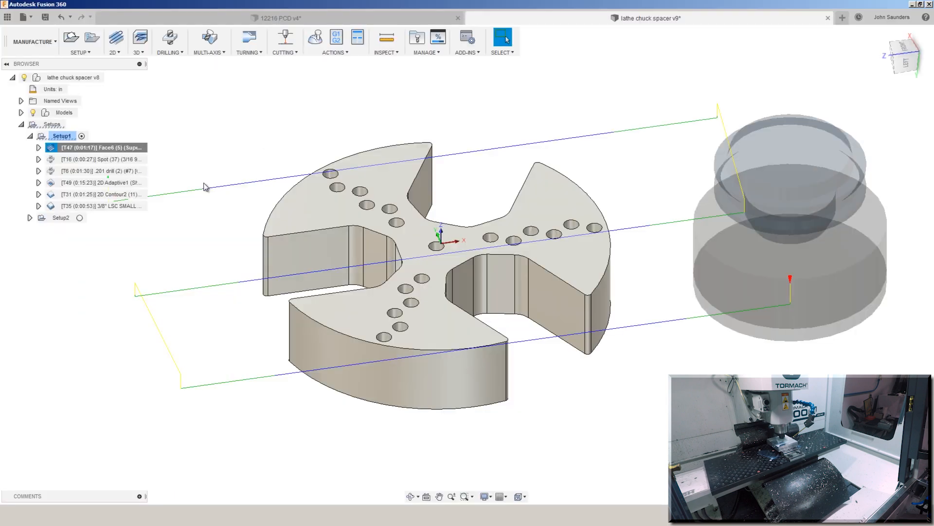
Step: Filter Face6's compared parameters by 'extend' to show Extend Before Retract reads Yes
right_click(99, 147)
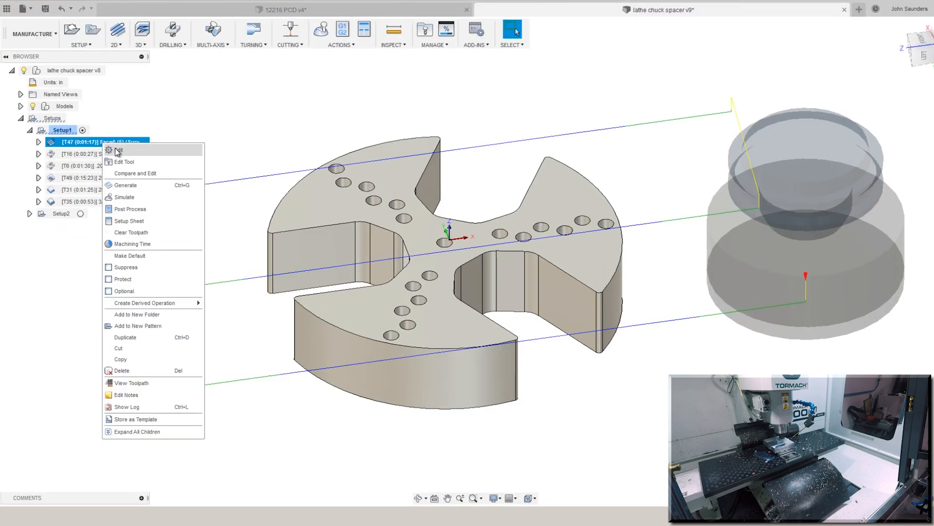
click(135, 173)
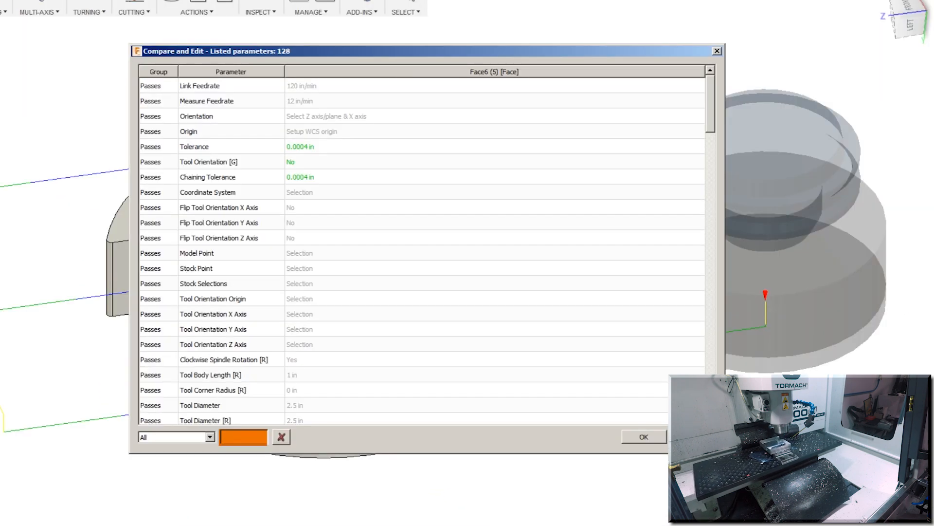
text(extend)
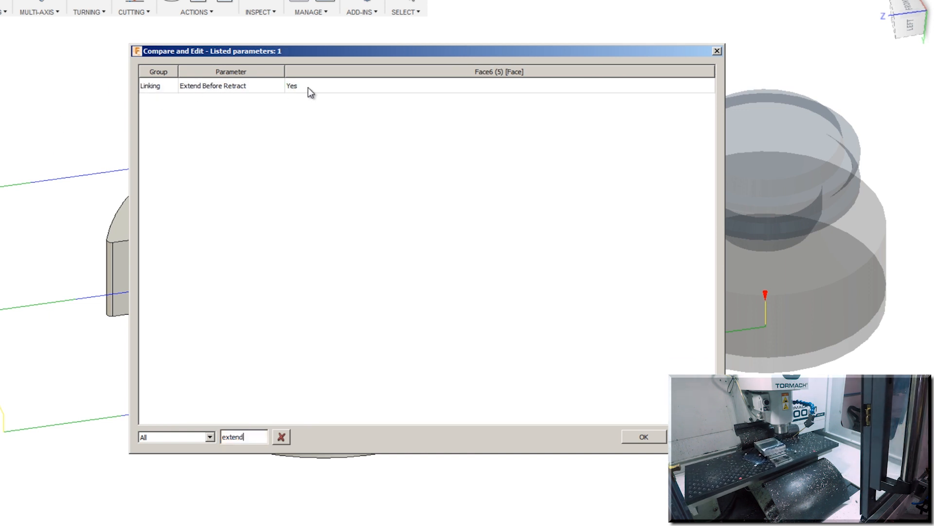
right_click(292, 85)
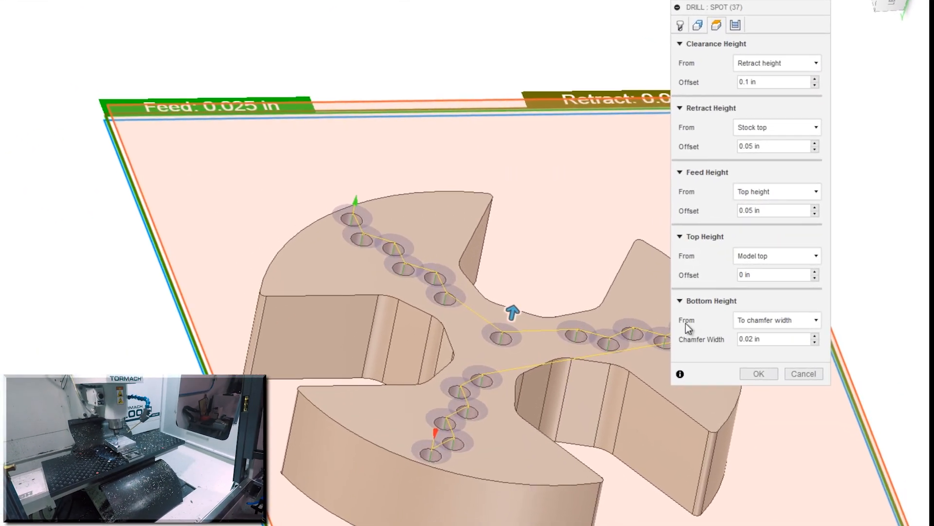
Step: Keep the spot drill's bottom height measured to a 0.02 in chamfer width and confirm
click(777, 321)
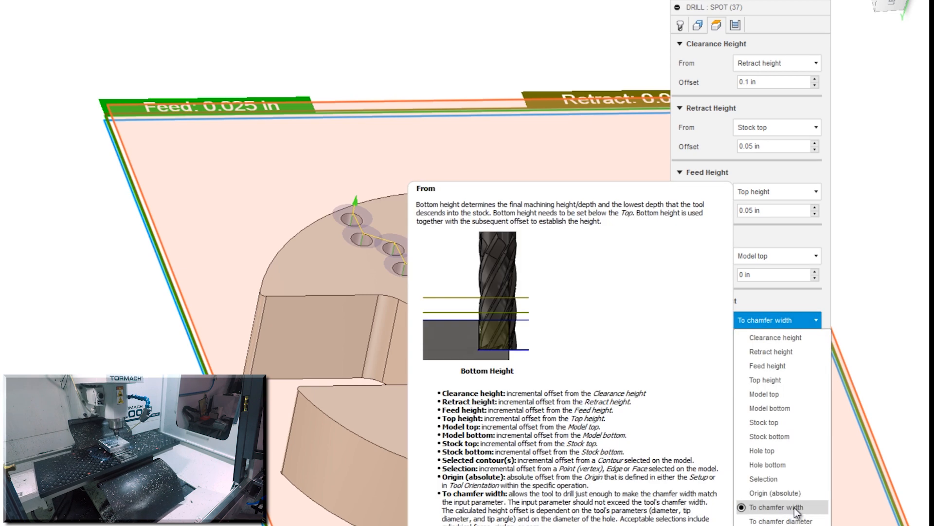
click(777, 507)
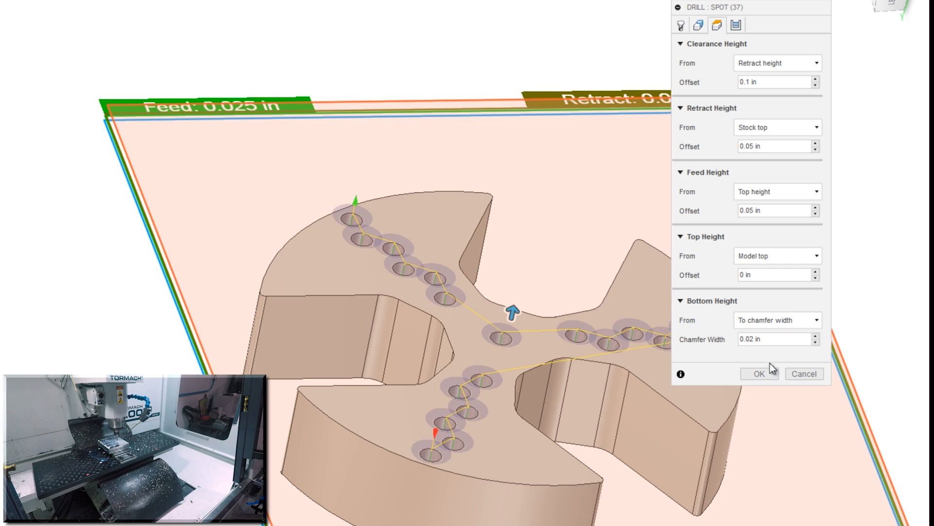
click(759, 374)
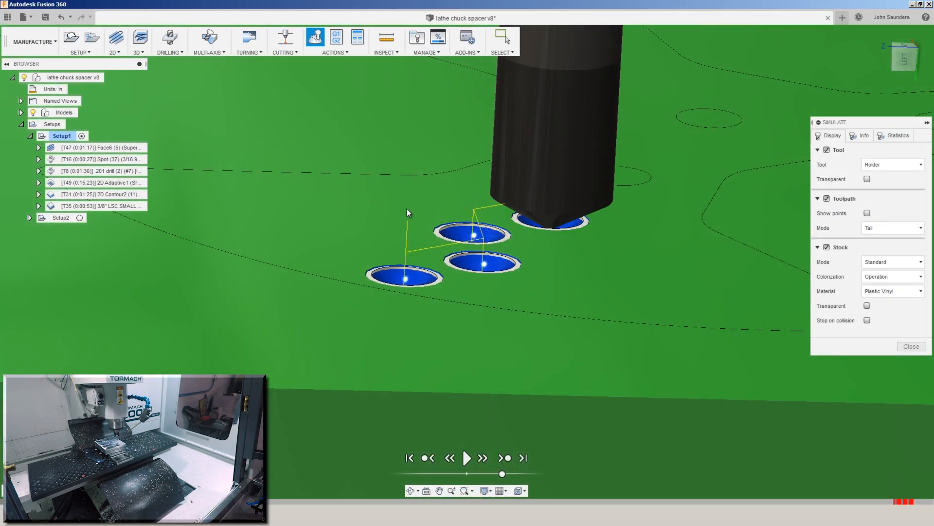
click(911, 346)
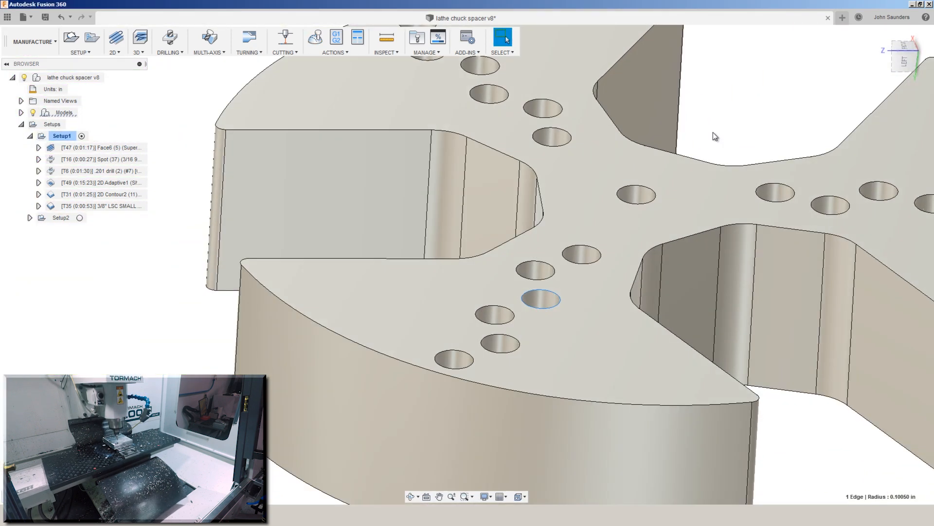
mouse_move(417, 37)
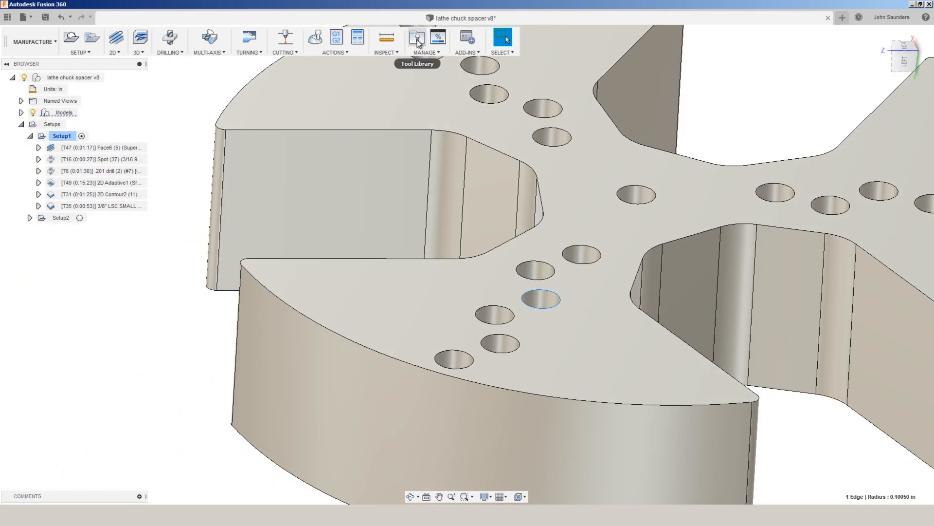
Step: Inspect the spot drill's 120° tip angle in the tool library, then cancel
click(417, 38)
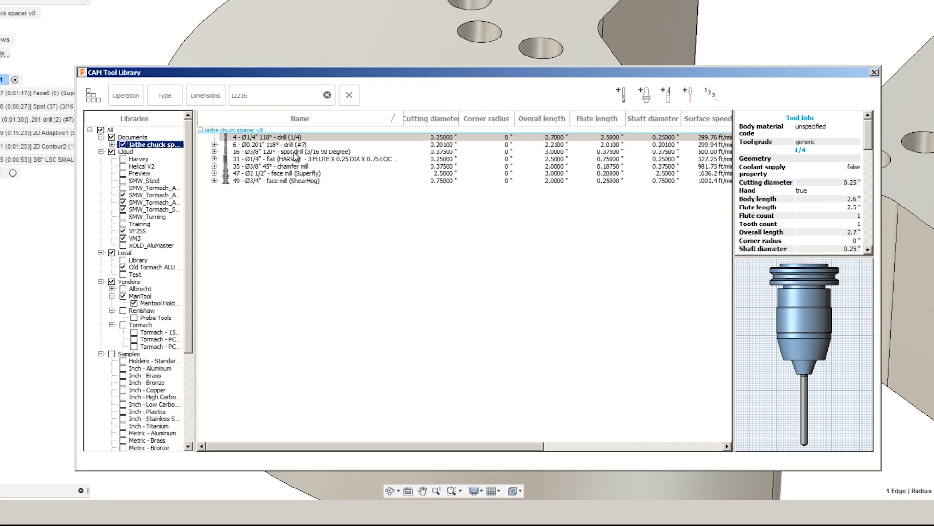
right_click(268, 154)
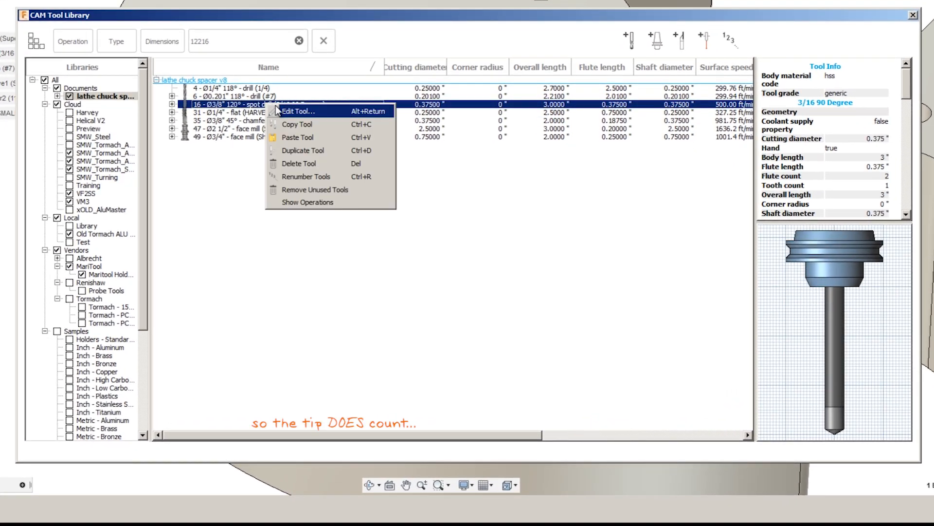
click(298, 112)
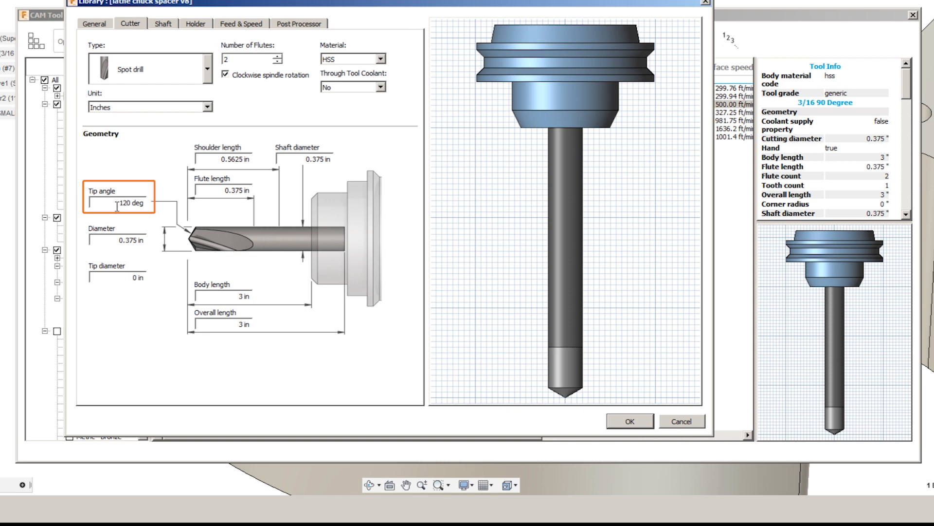
mouse_move(165, 183)
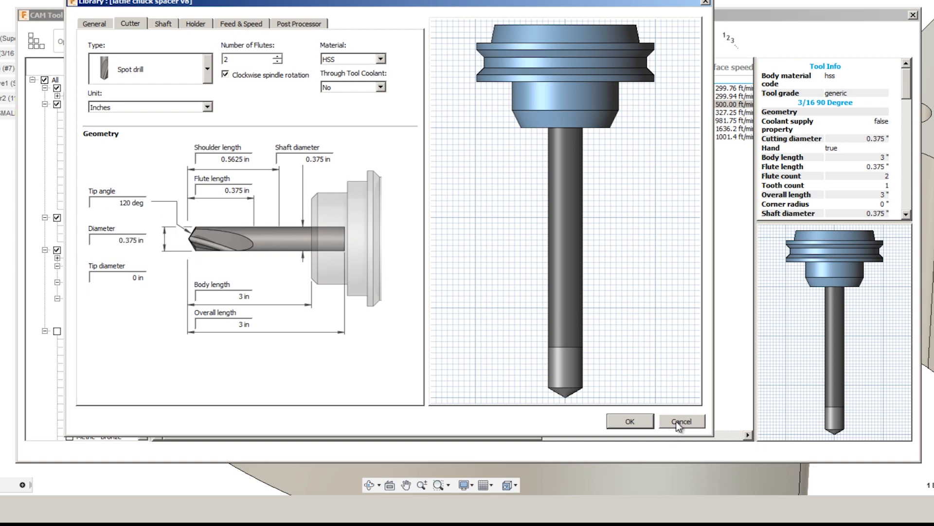
click(681, 420)
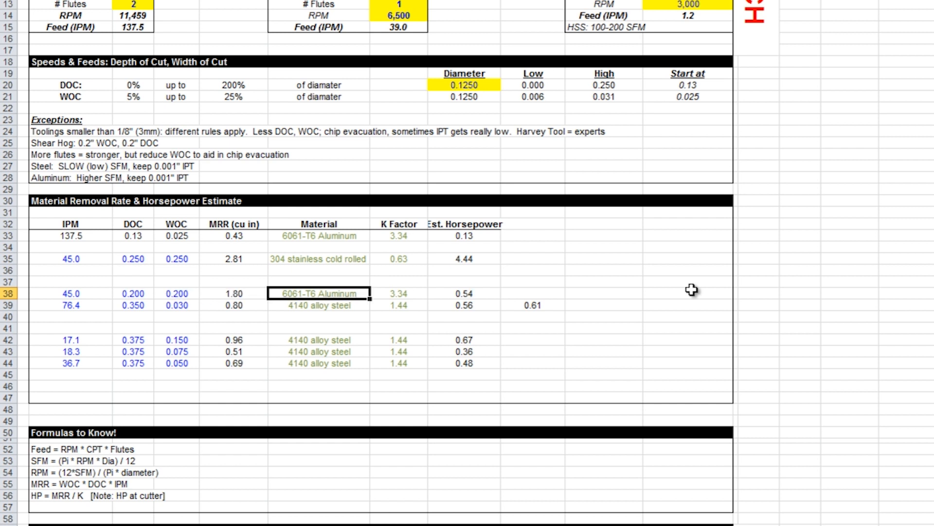
Step: Select the 6061-T6 Aluminum K Factor and horsepower cells in the speeds-and-feeds sheet
click(399, 293)
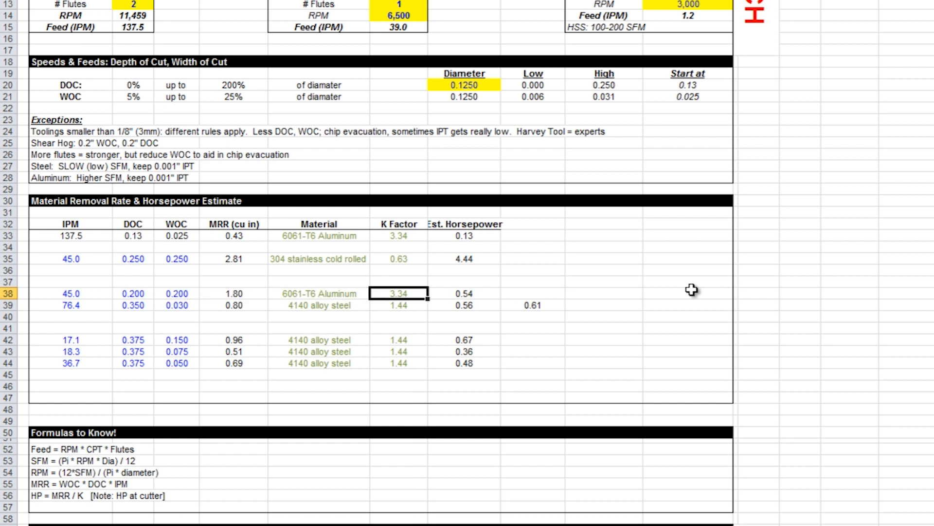
click(463, 292)
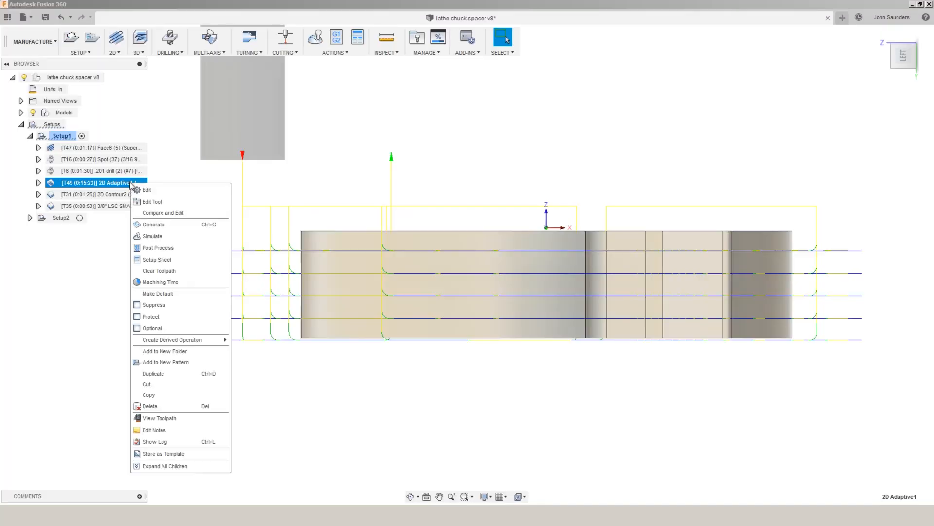
Step: Open 2D Adaptive1's Heights tab showing the -0.02 in bottom offset
click(146, 189)
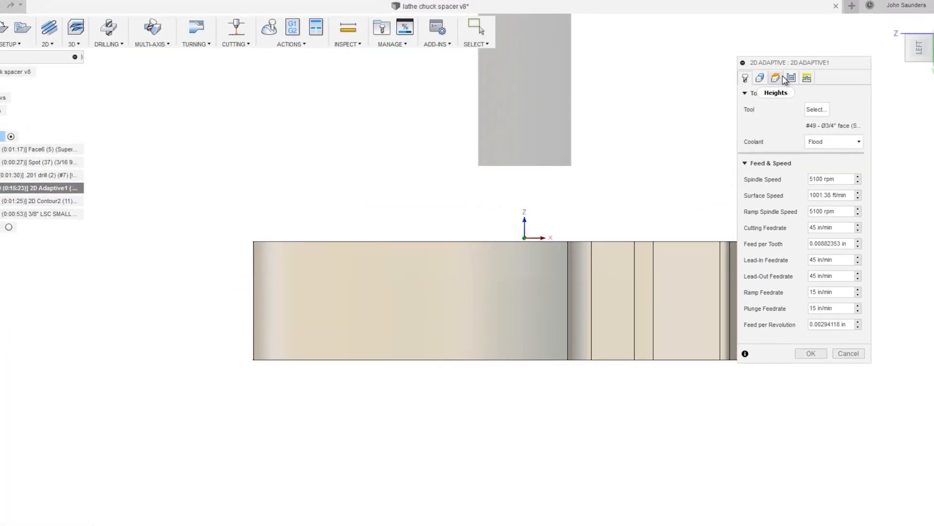
click(776, 77)
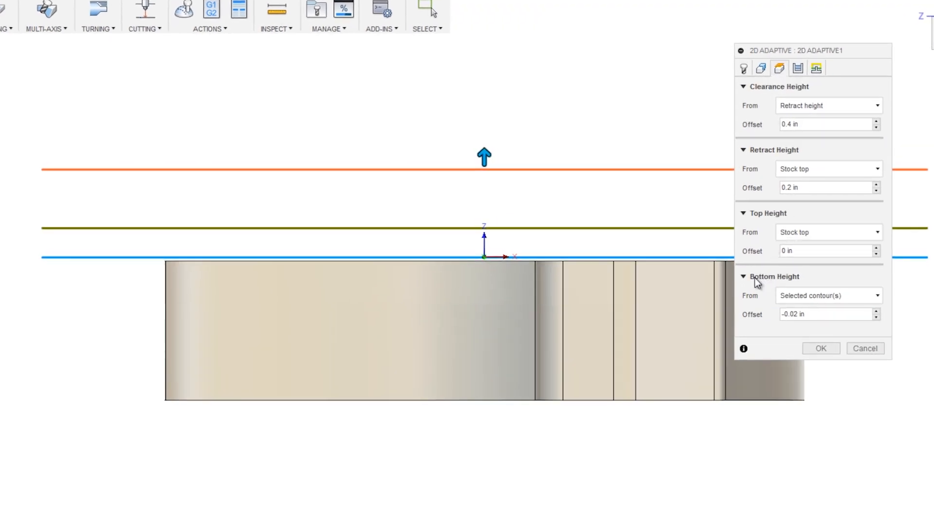
mouse_move(416, 430)
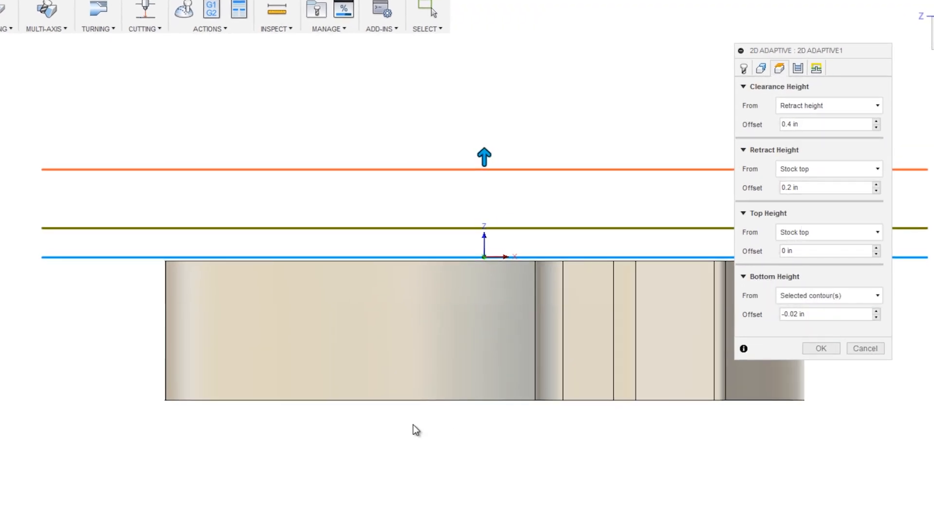
mouse_move(866, 348)
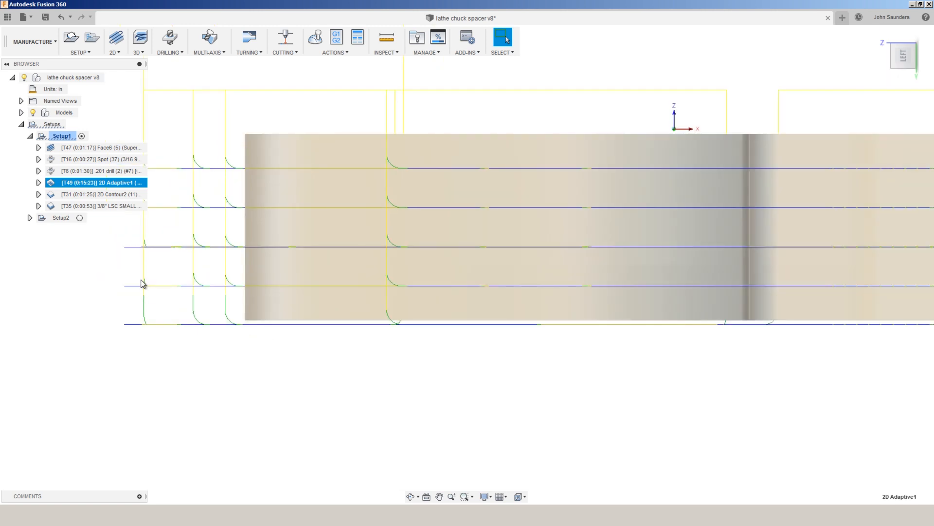
Step: Check 2D Contour2's -0.01 in bottom height offset and close its settings
right_click(101, 194)
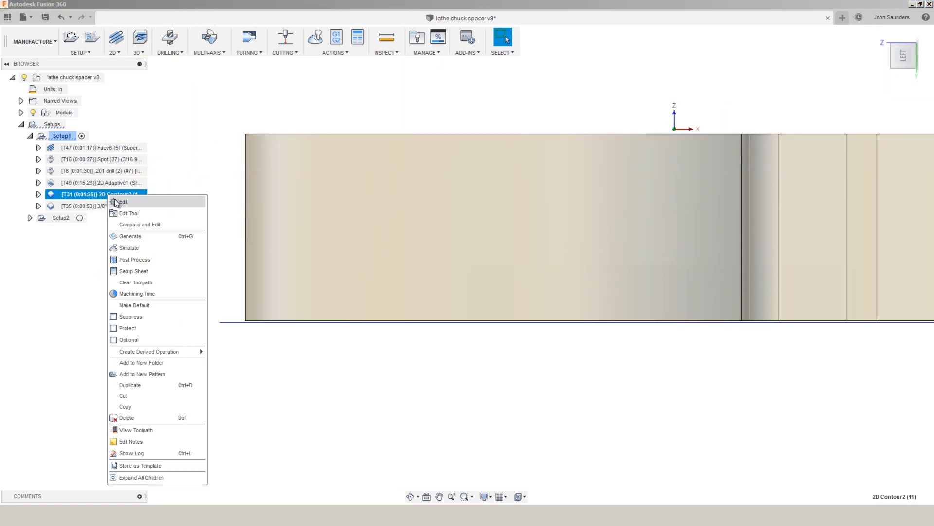
click(120, 202)
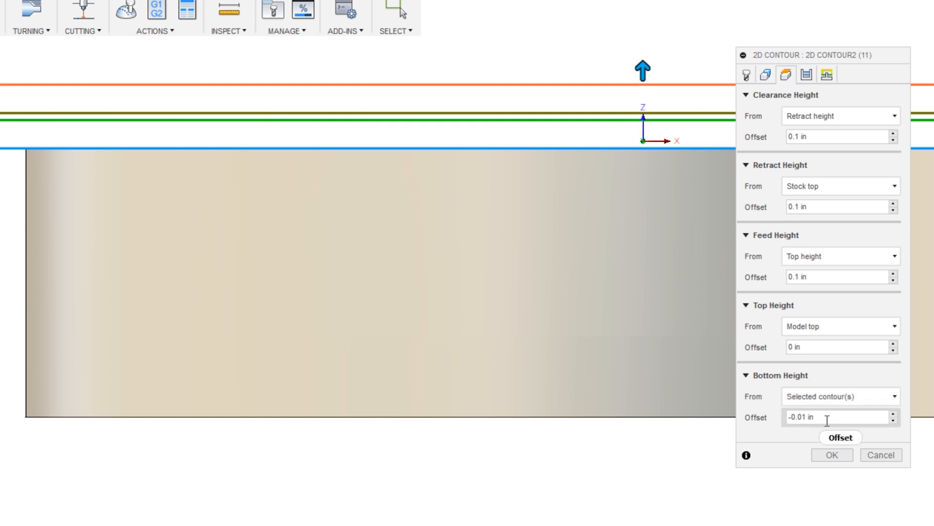
click(832, 454)
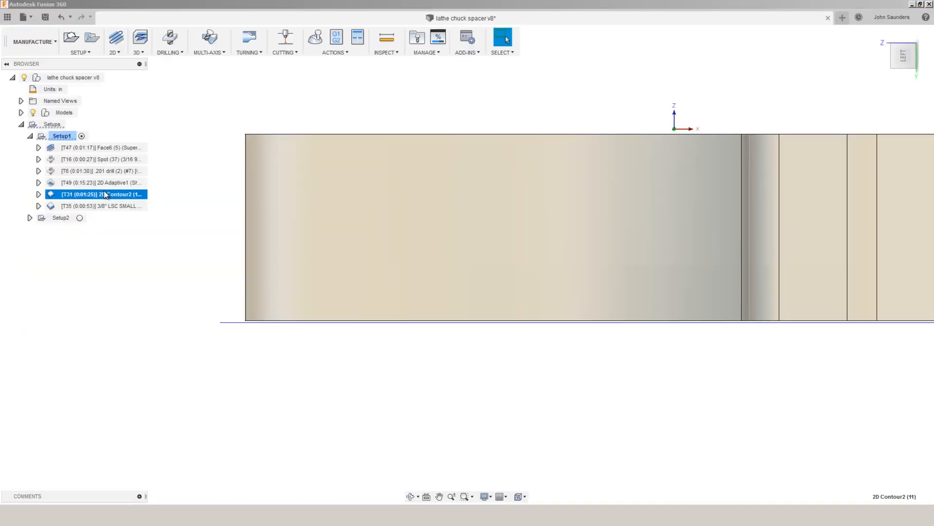
mouse_move(248, 257)
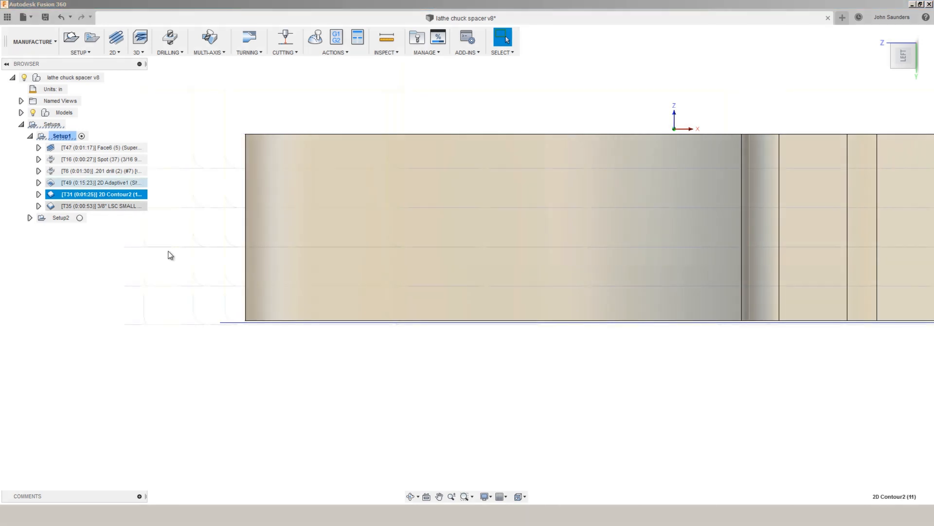
click(100, 183)
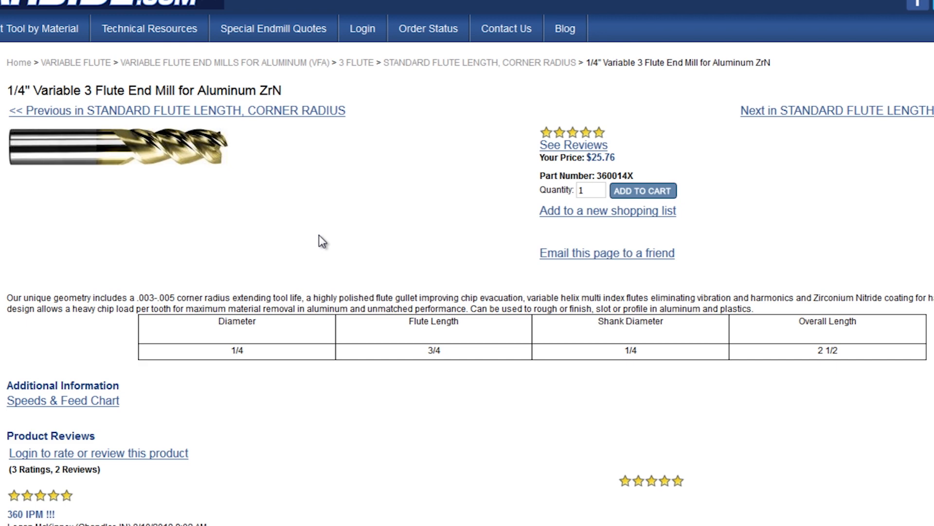
Step: Enlarge the 1/4" Variable 3 Flute aluminum end mill photo, then close it
click(116, 147)
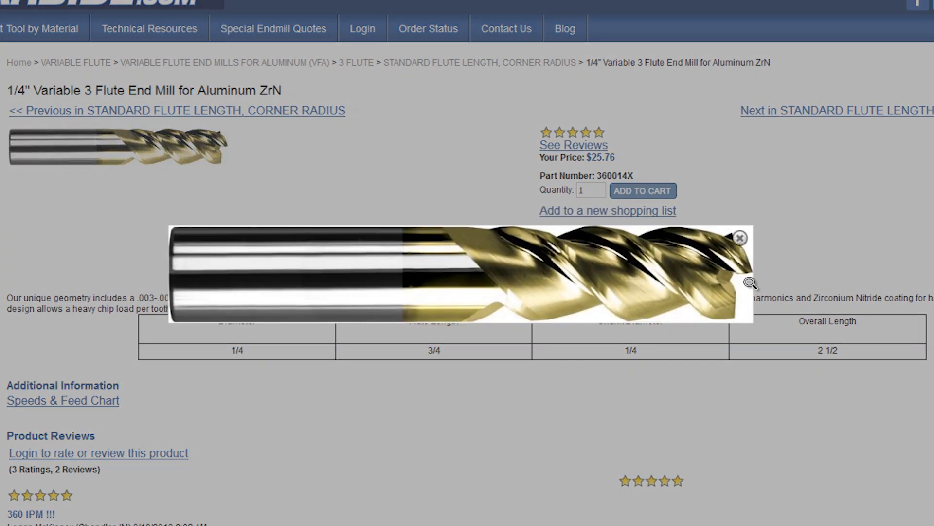
mouse_move(785, 369)
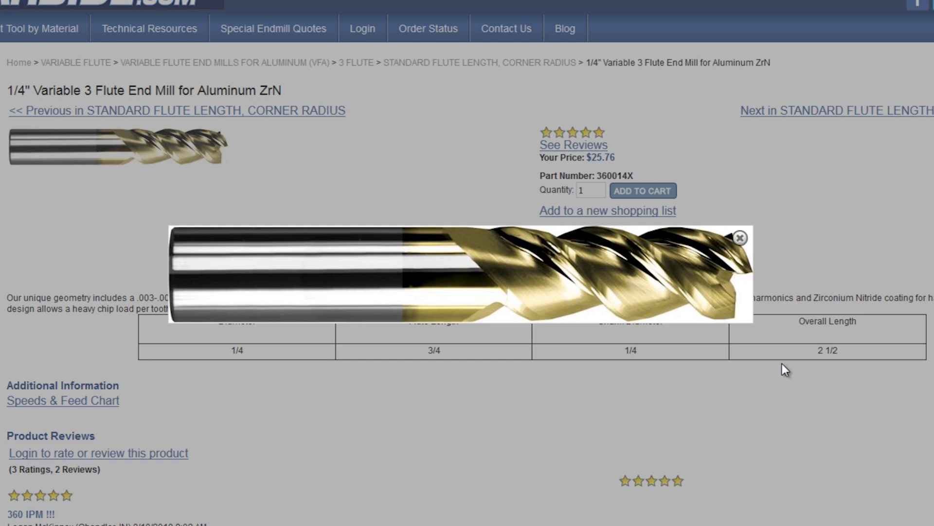
click(739, 237)
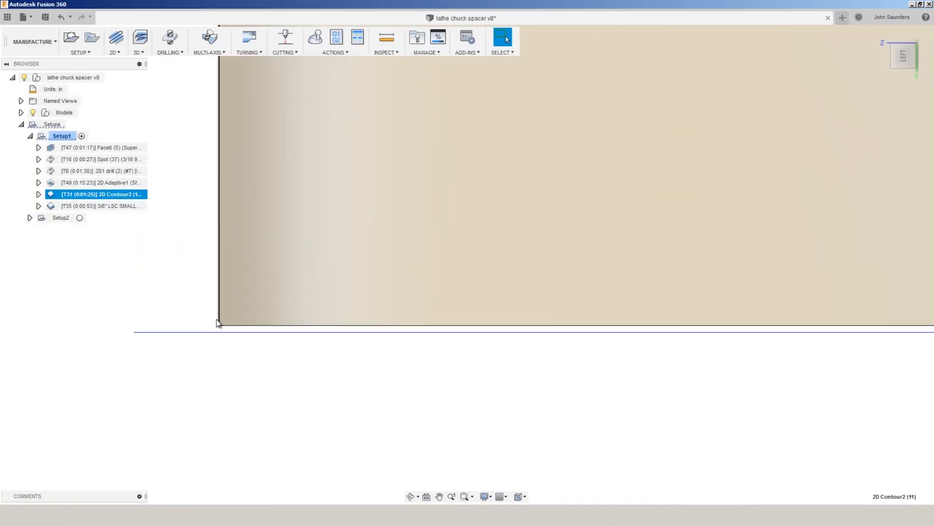
click(33, 42)
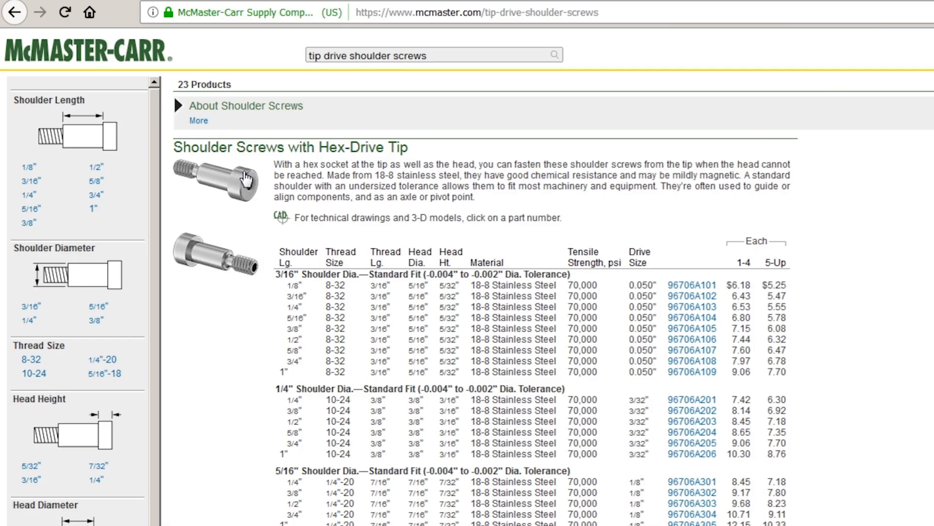
Step: Zoom in and open the 3/16" shoulder screw listing 96706A102
key(ctrl+plus)
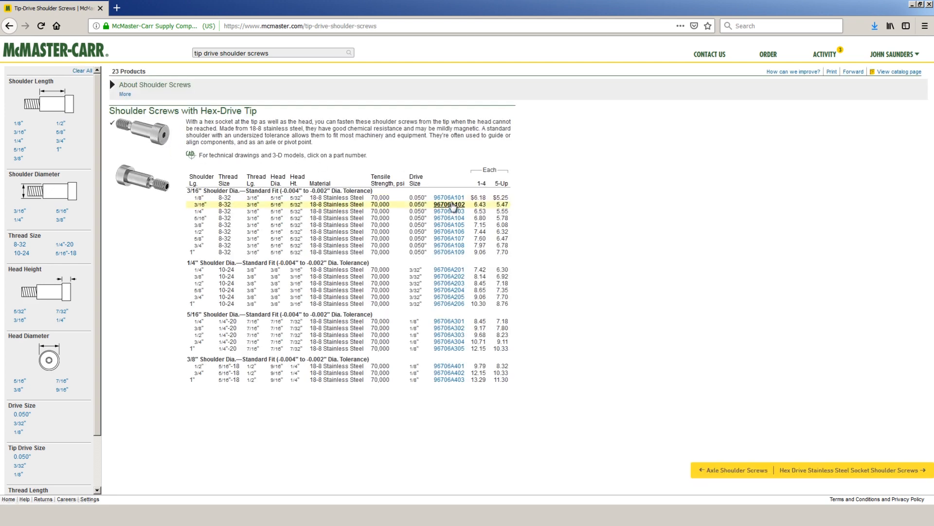
click(449, 204)
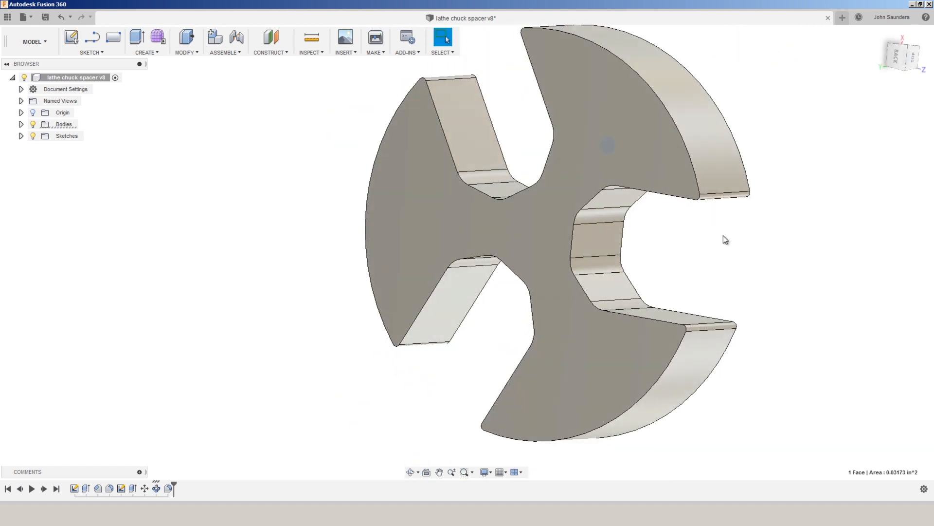
mouse_move(808, 302)
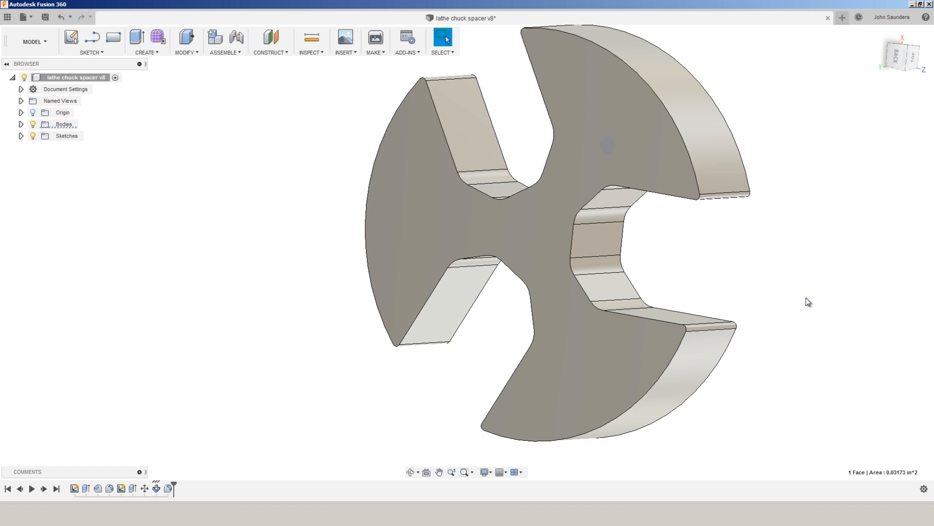
mouse_move(349, 417)
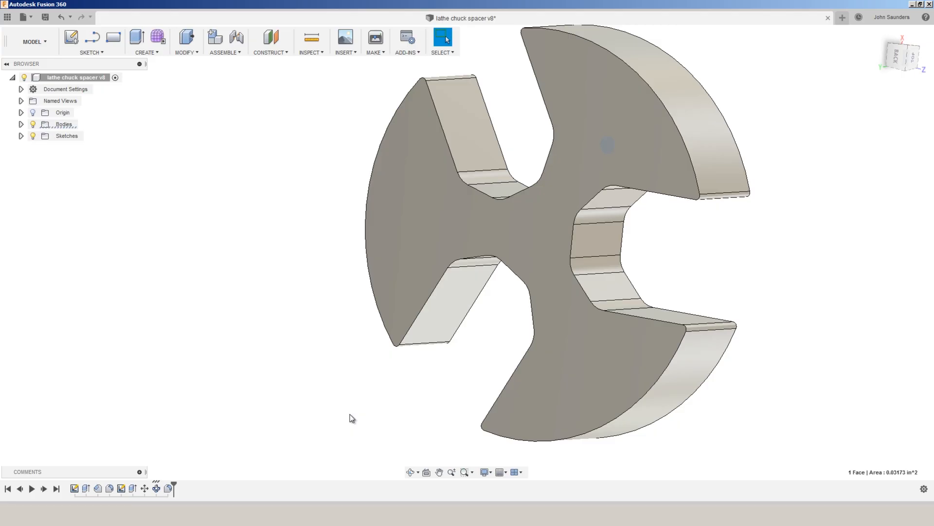